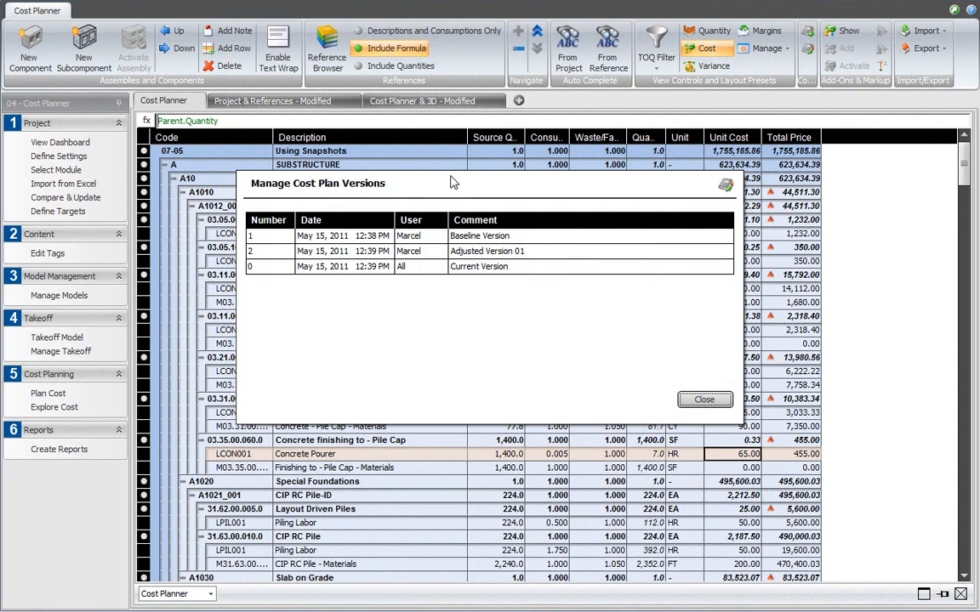
pyautogui.moveTo(707, 427)
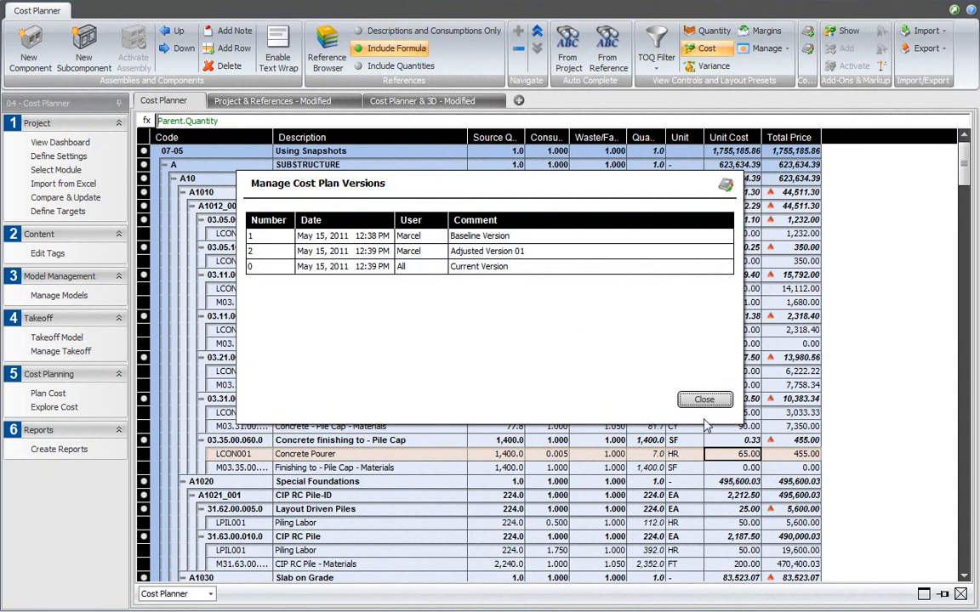
# Close the Manage Cost Plan Versions dialog to return to the Using Snapshots cost plan
pyautogui.click(704, 400)
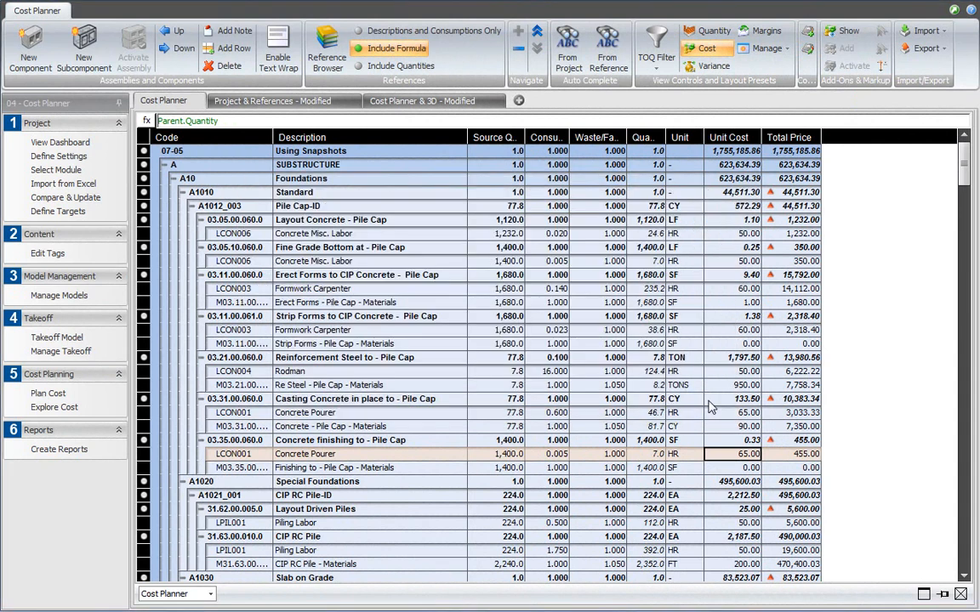
# Enter Compare & Update and choose the Cost_Takeoff comparison preset
pyautogui.click(47, 198)
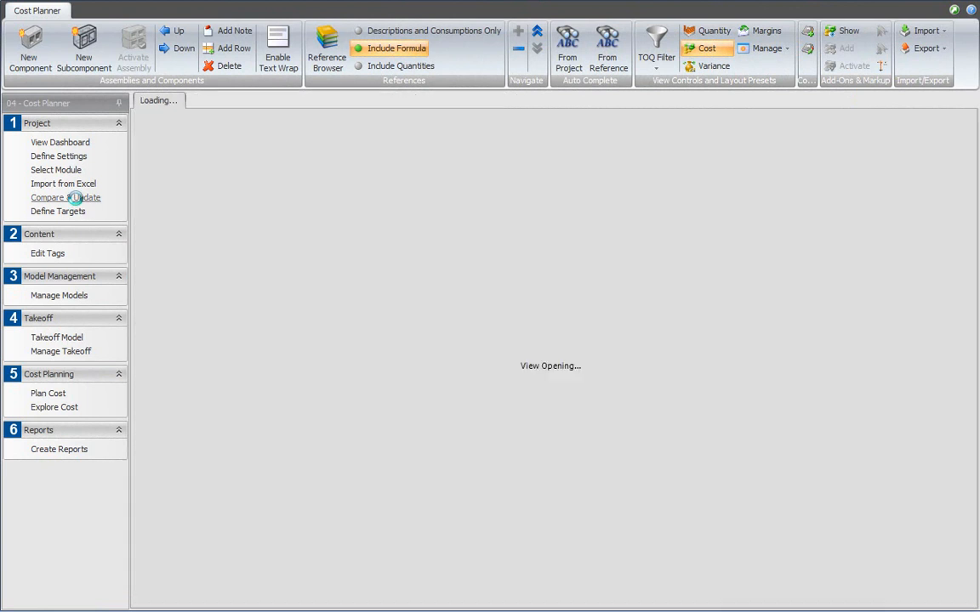
pyautogui.click(65, 198)
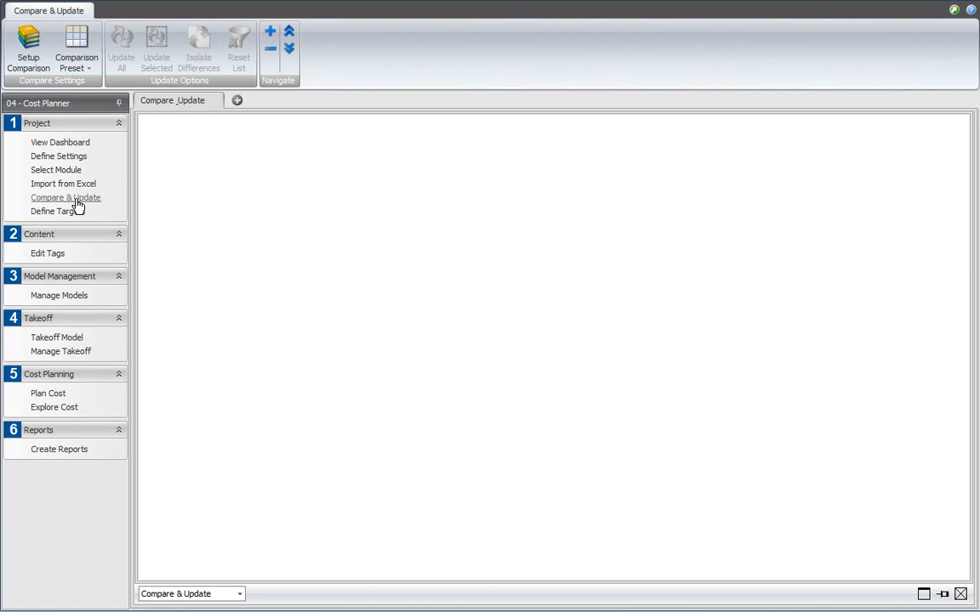
pyautogui.moveTo(68, 197)
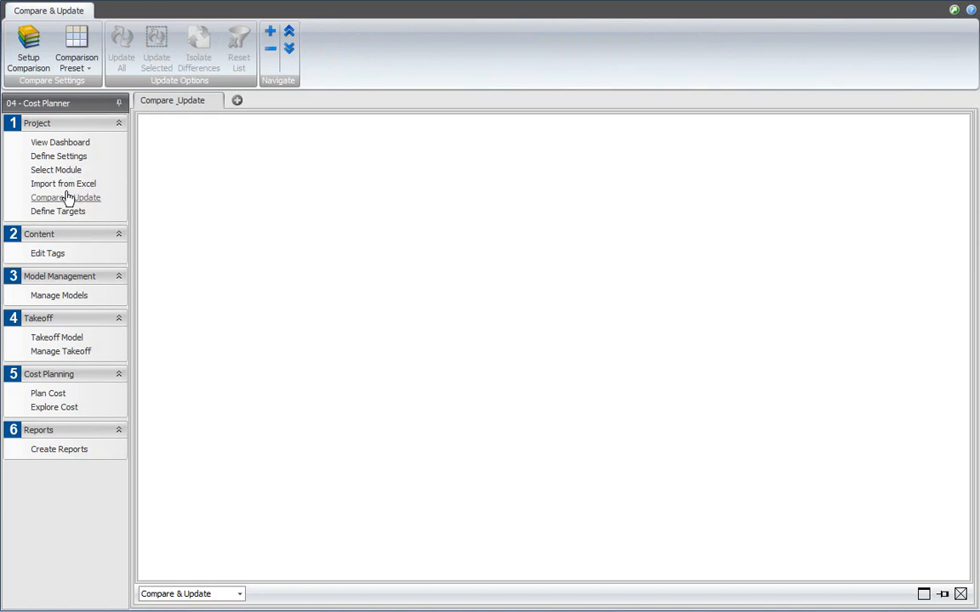
pyautogui.click(75, 47)
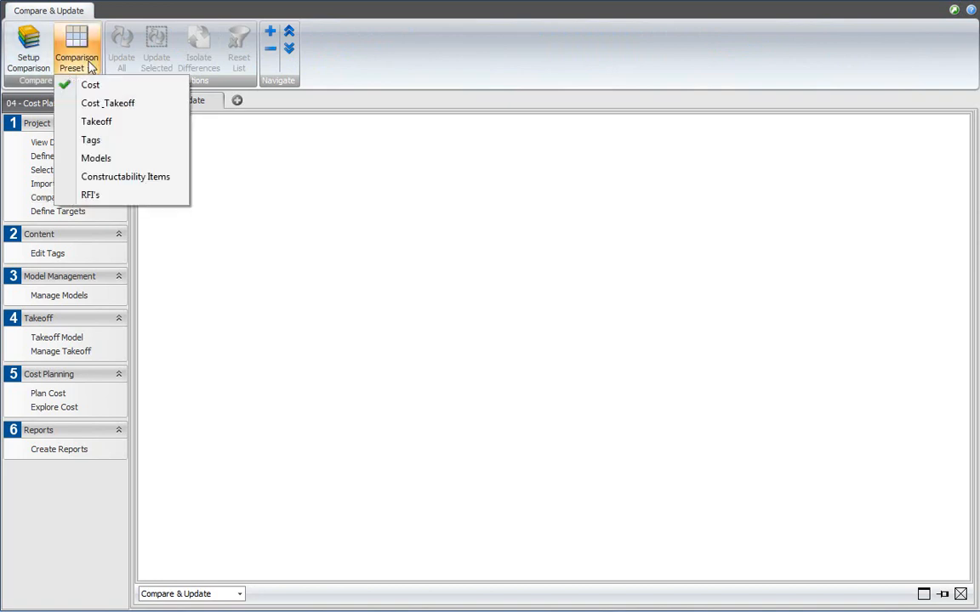
pyautogui.moveTo(109, 104)
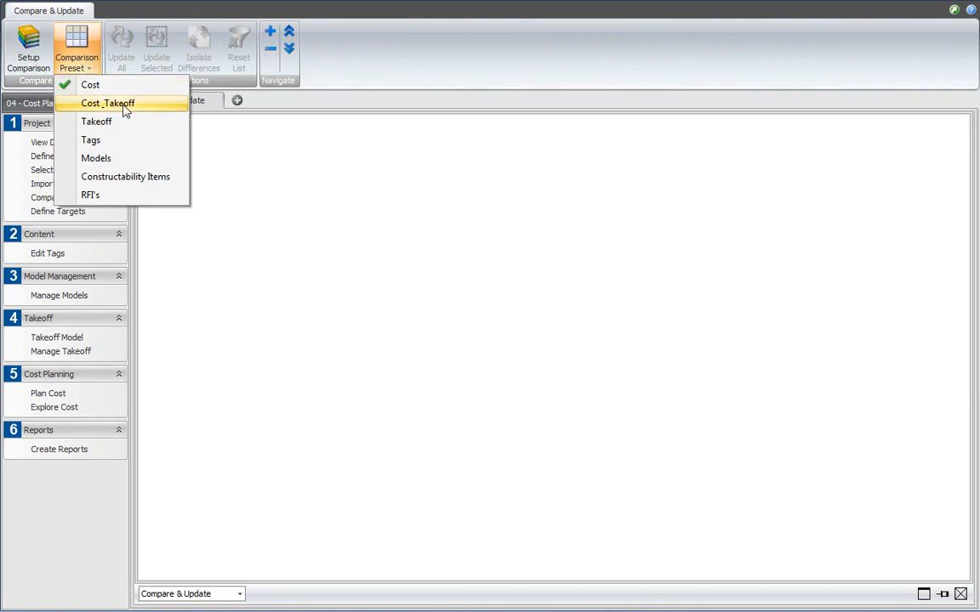
pyautogui.click(107, 104)
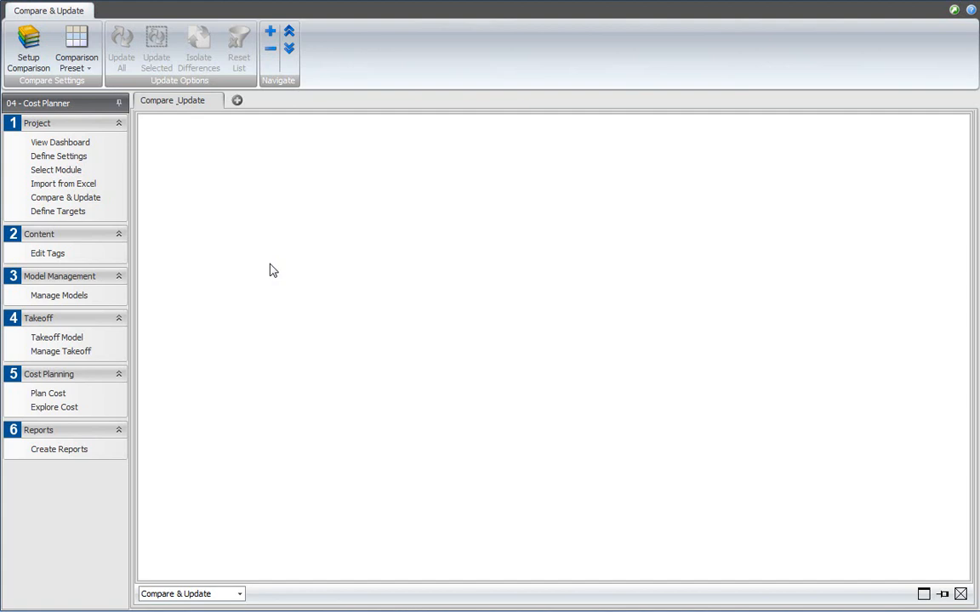
# Set the comparison reference to project snapshot 1-5/15/2011 12:38:51 PM and confirm it
pyautogui.click(27, 48)
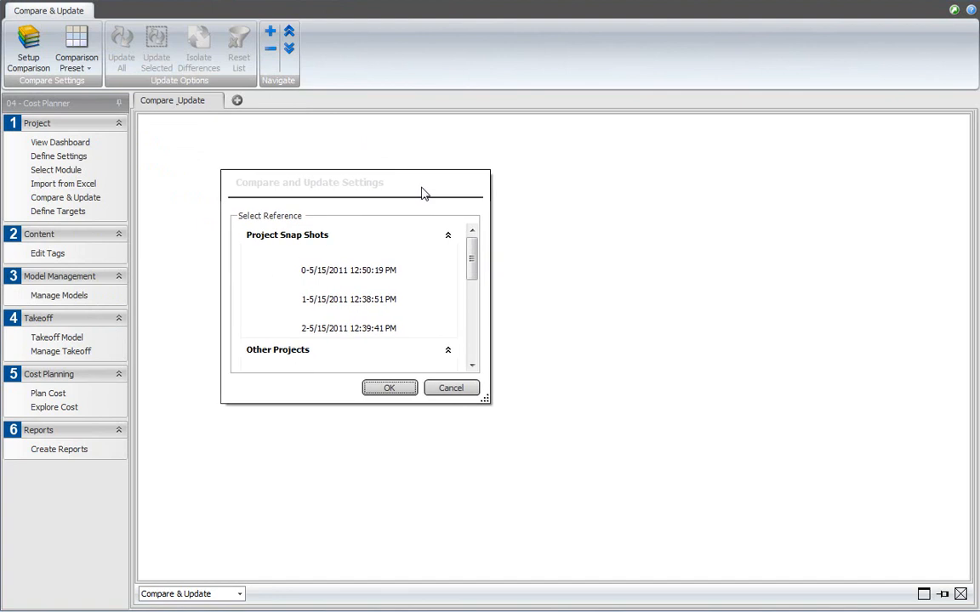
pyautogui.moveTo(415, 240)
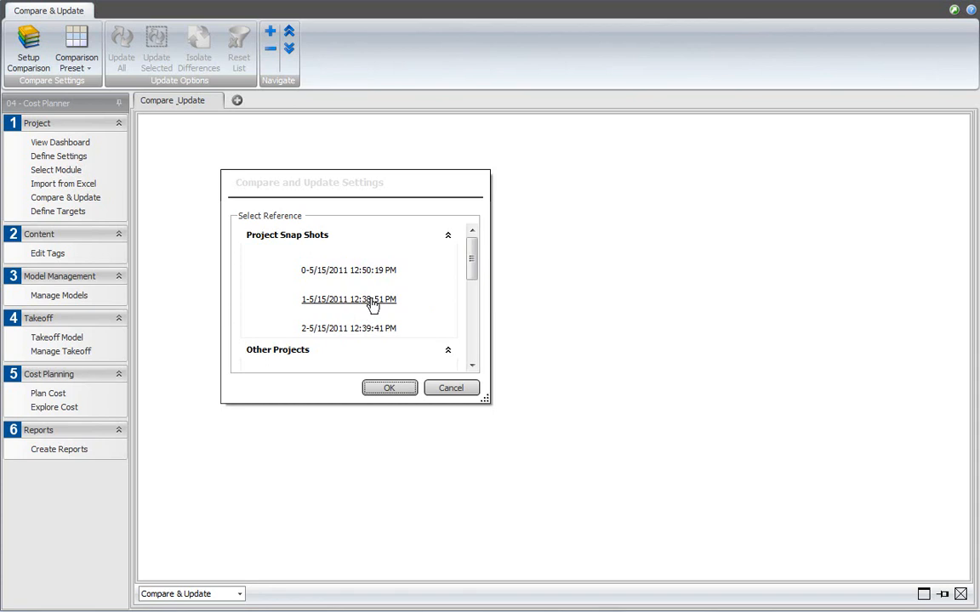
pyautogui.click(347, 300)
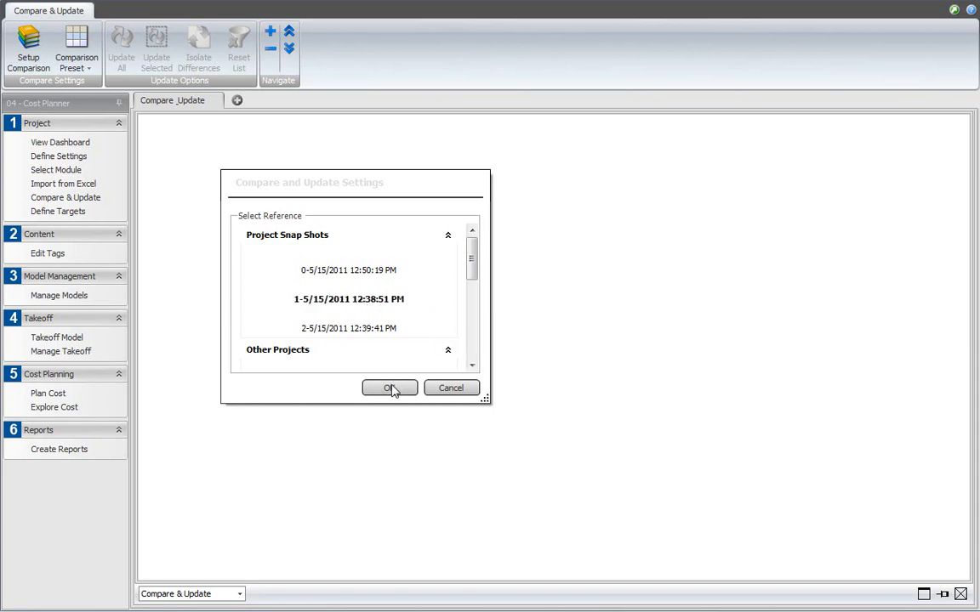
pyautogui.click(389, 388)
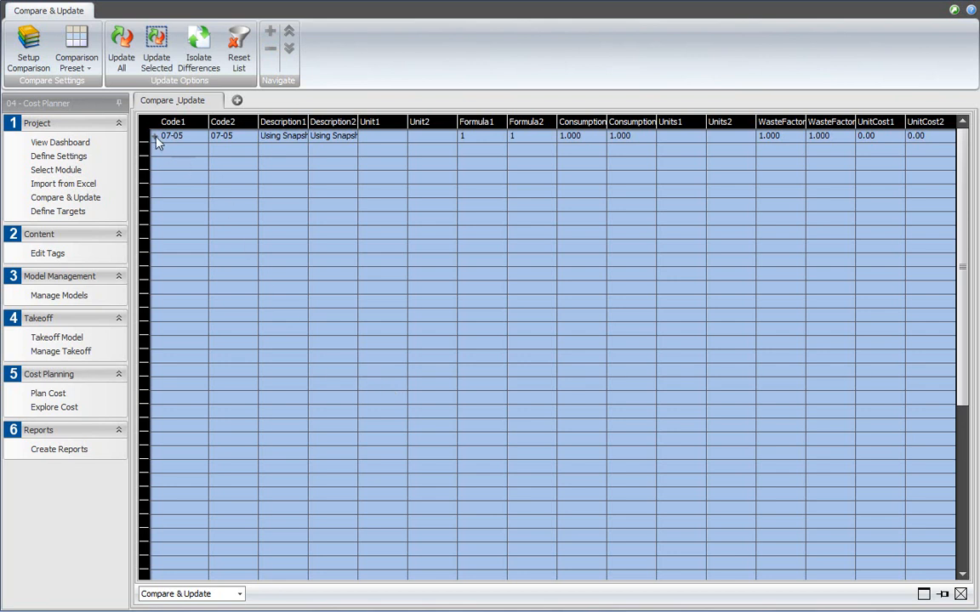
# Expand the 07-05 row and Foundations branch to reveal the Pile Cap-ID takeoff quantities
pyautogui.click(156, 136)
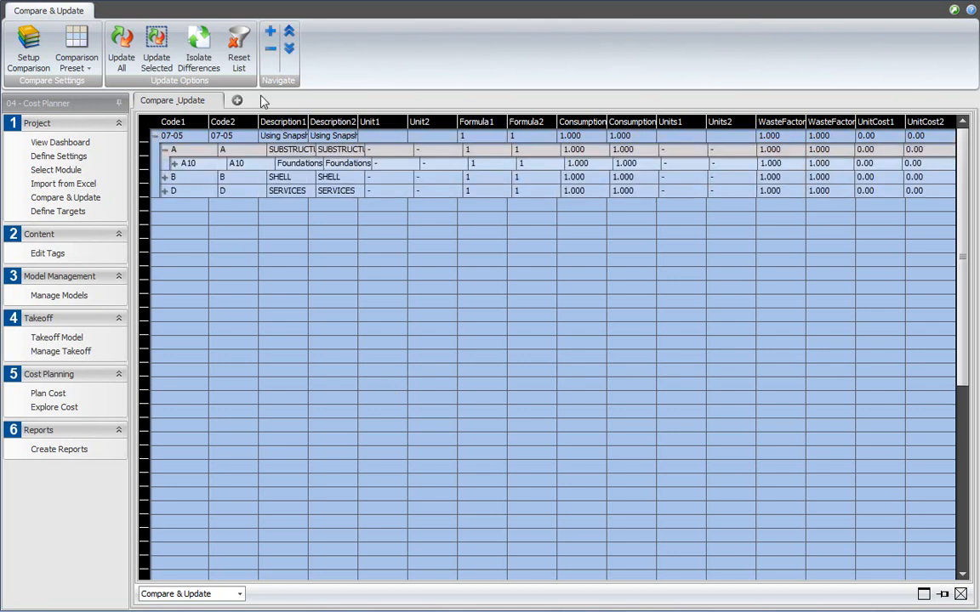
pyautogui.click(167, 163)
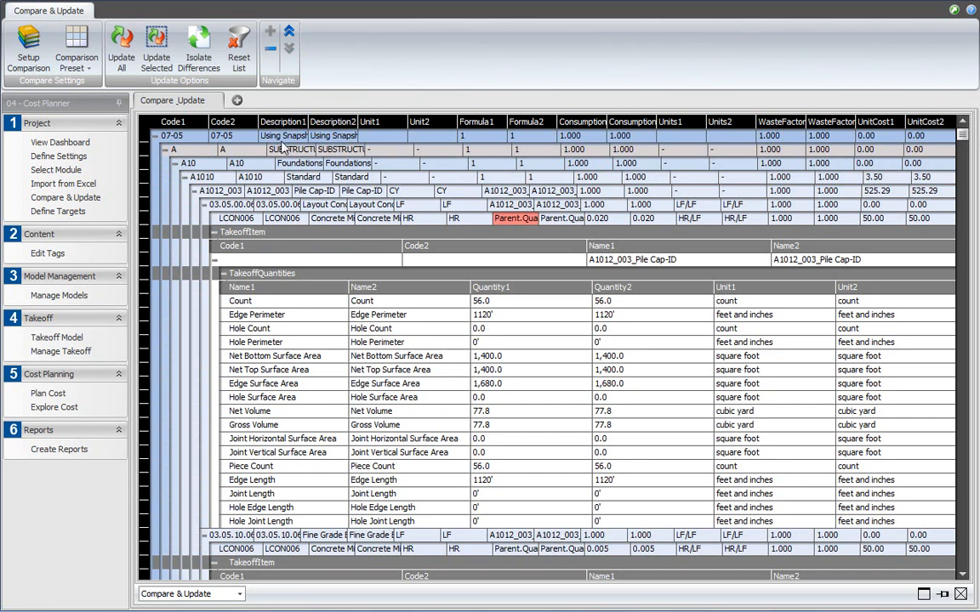
pyautogui.moveTo(513, 217)
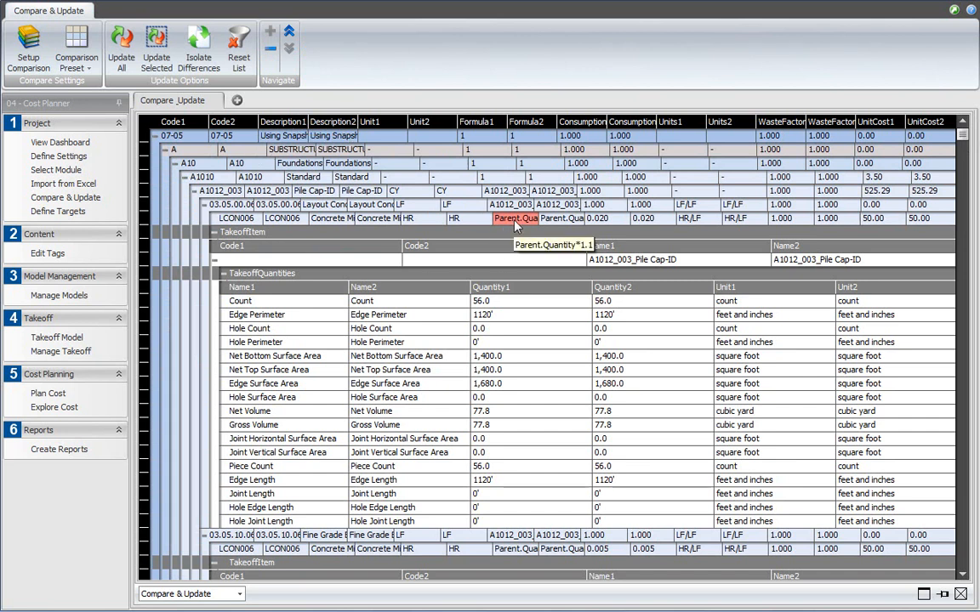
pyautogui.moveTo(555, 225)
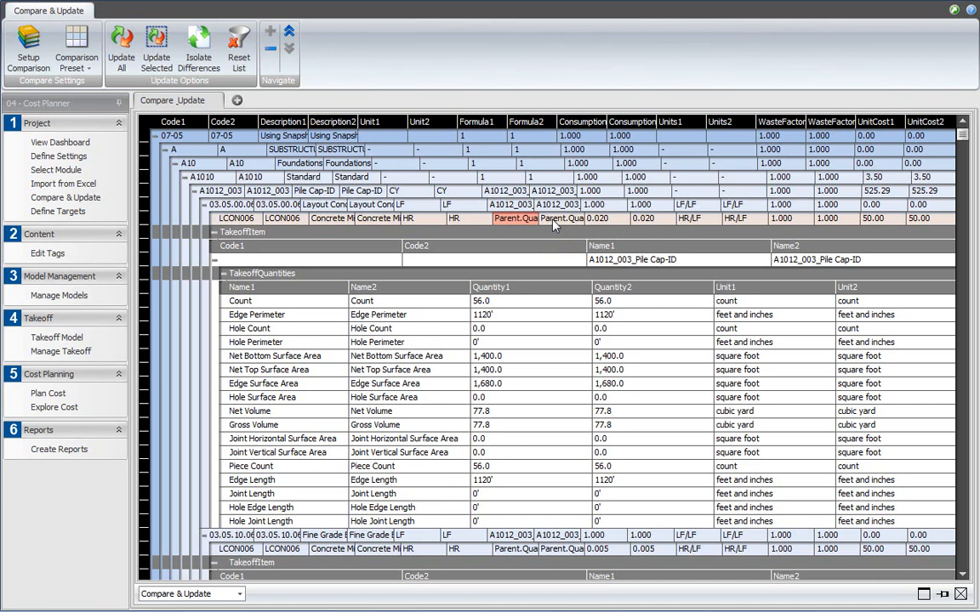
pyautogui.moveTo(514, 225)
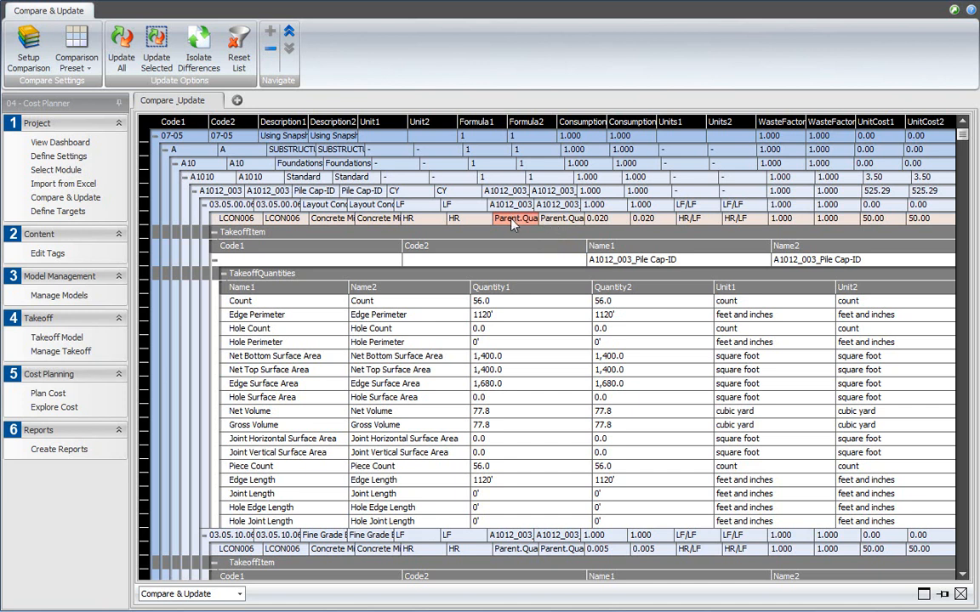
pyautogui.moveTo(526, 222)
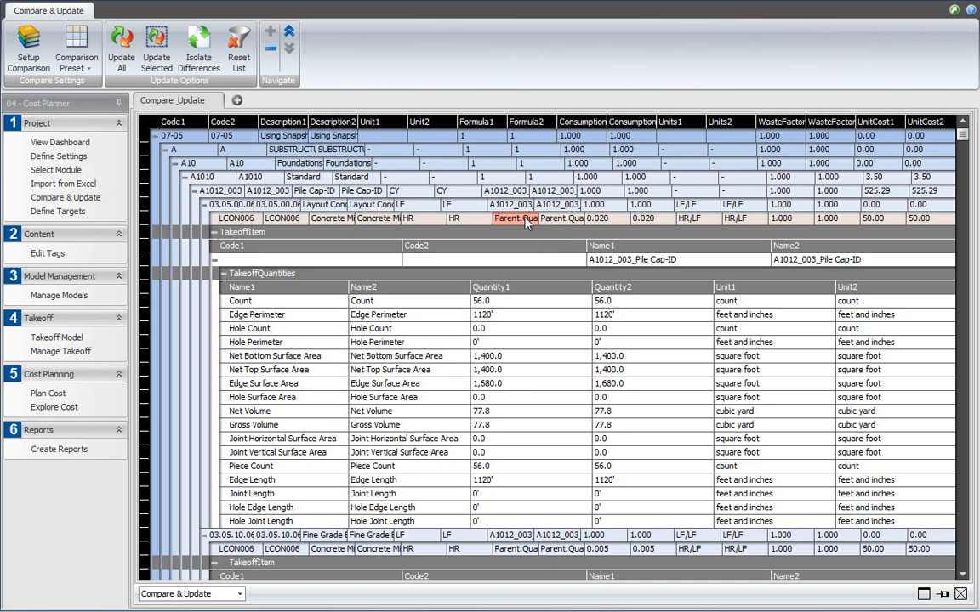
pyautogui.moveTo(514, 218)
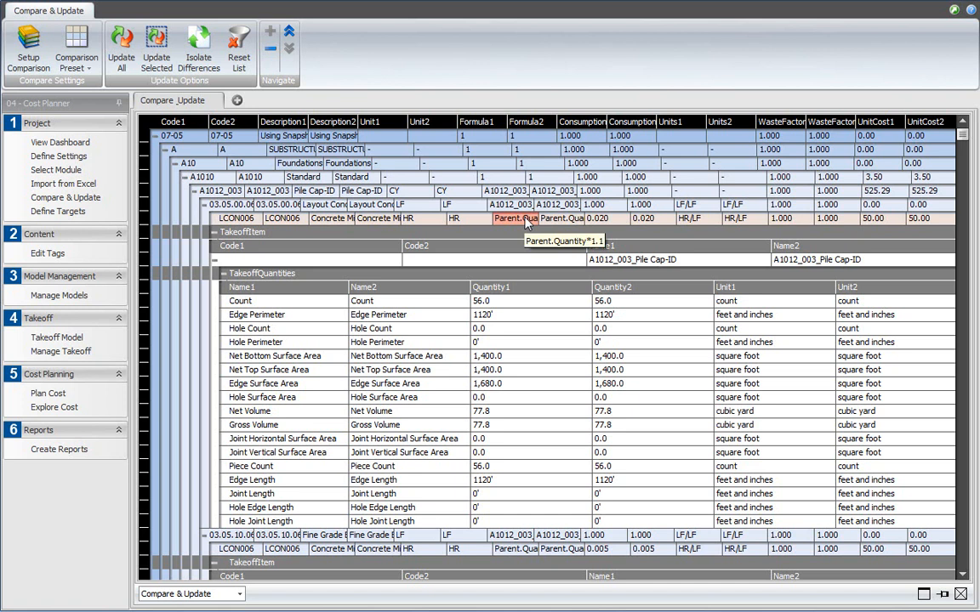
# Review the differing formwork rows, then isolate differences on the ribbon
pyautogui.scroll(-3)
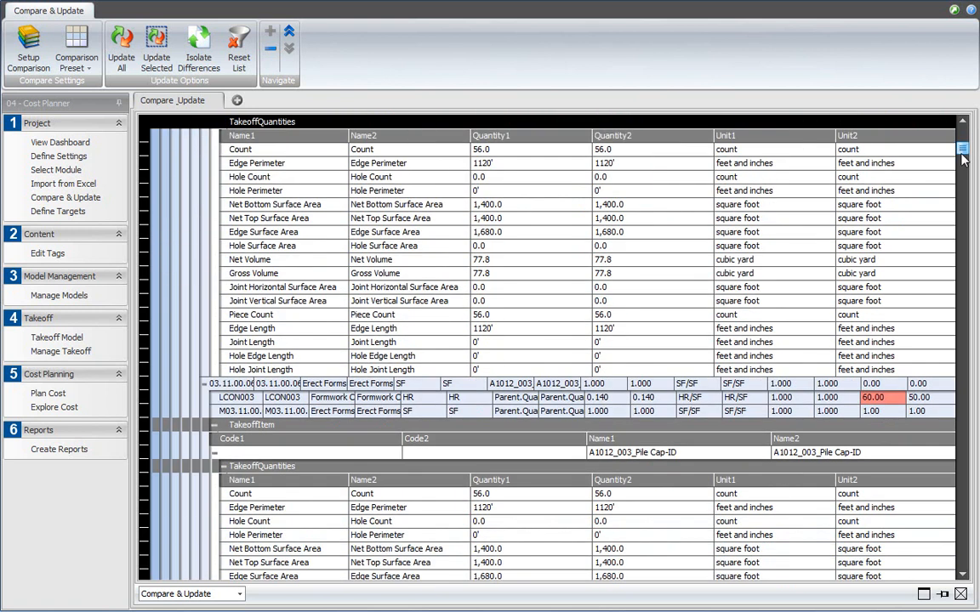
pyautogui.scroll(-3)
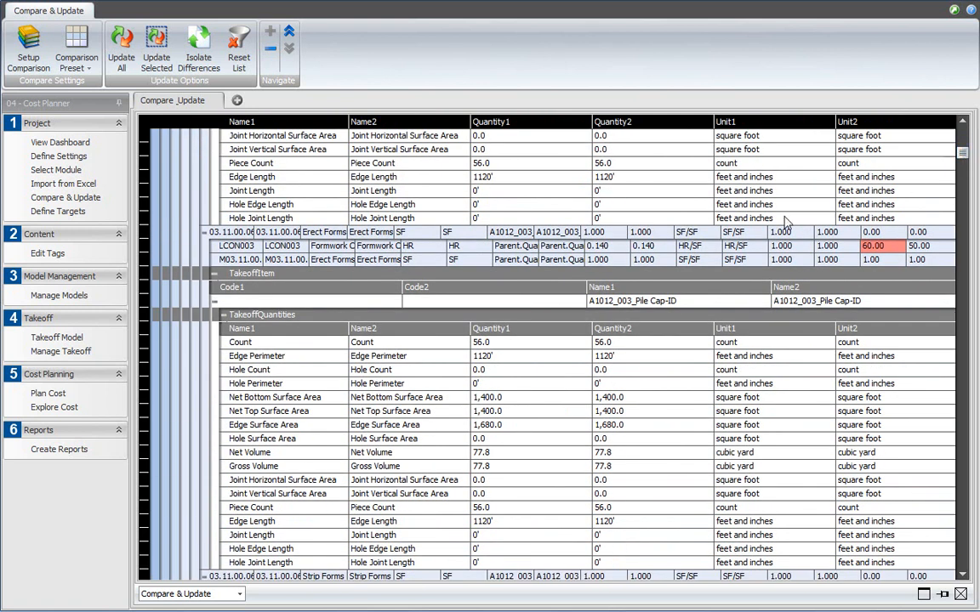
pyautogui.moveTo(885, 250)
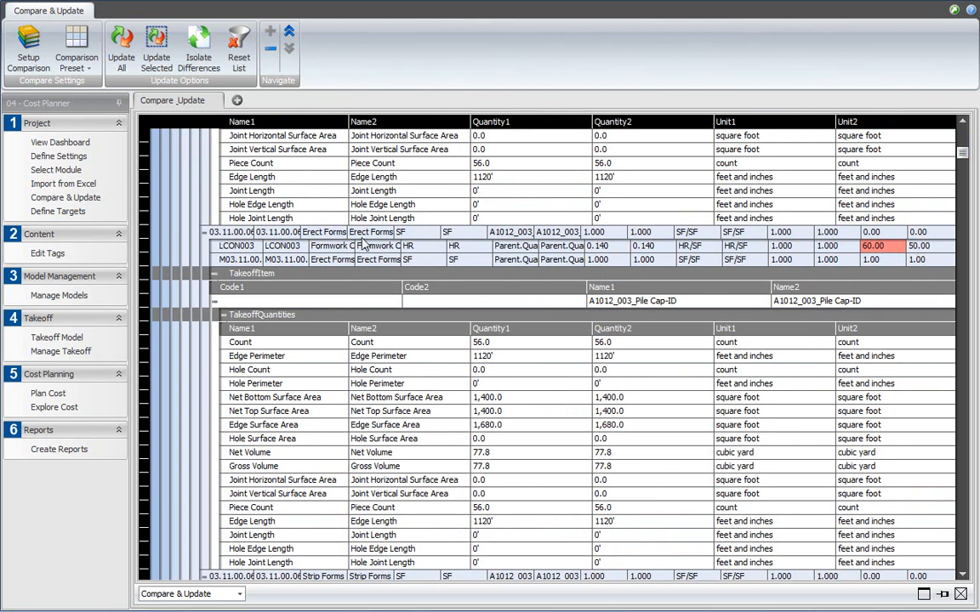
pyautogui.moveTo(340, 259)
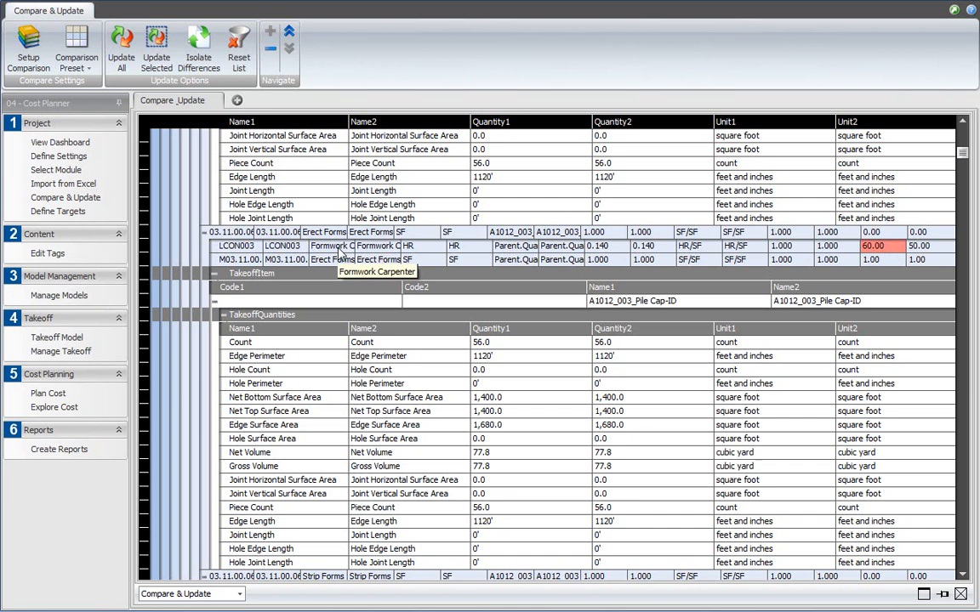
pyautogui.click(197, 48)
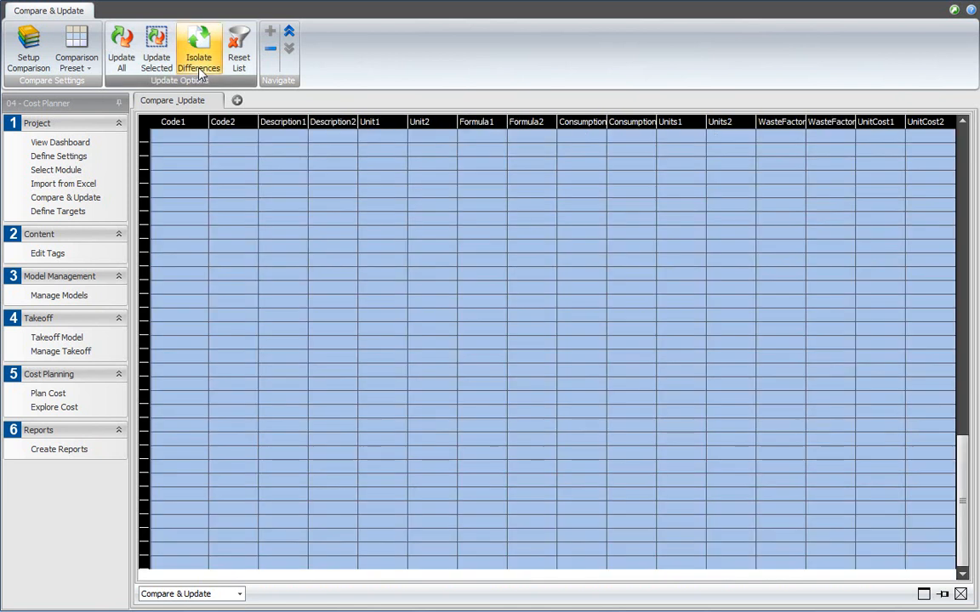
# Isolate differences so only the differing concrete and formwork items remain listed
pyautogui.click(197, 48)
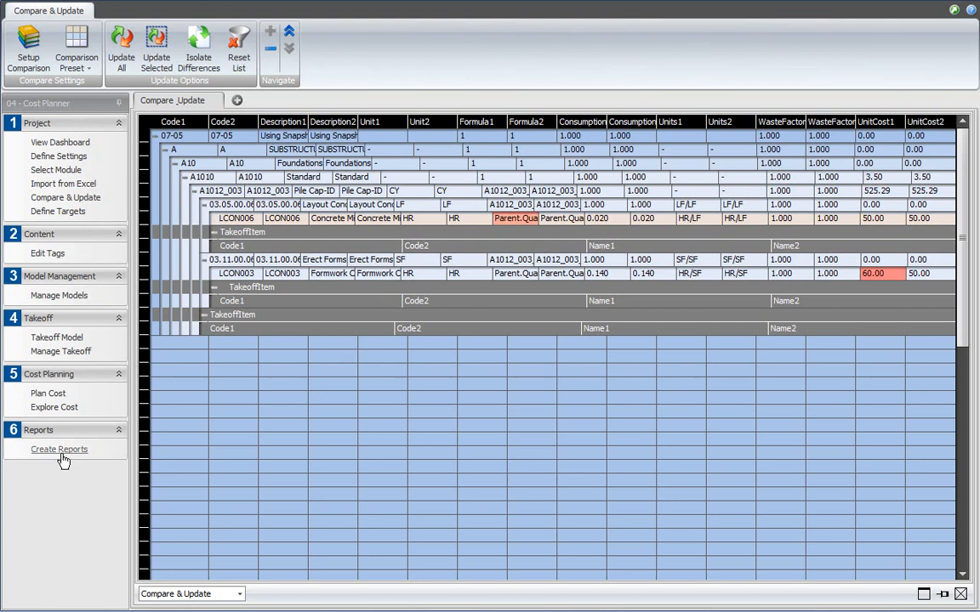
# Enter Create Reports and select Cost and Quantity Variance under Cost Planner Reports
pyautogui.click(58, 449)
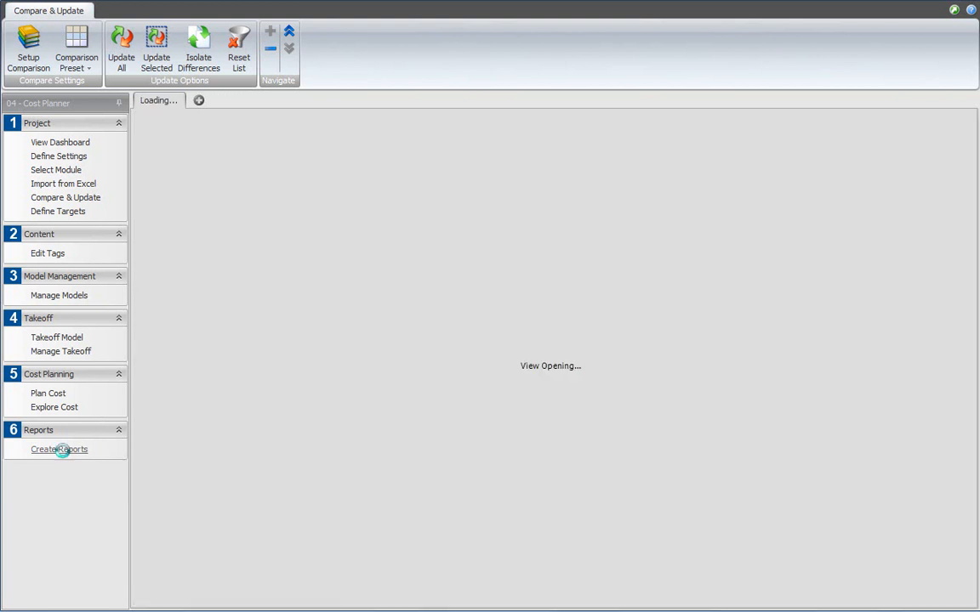
pyautogui.click(58, 449)
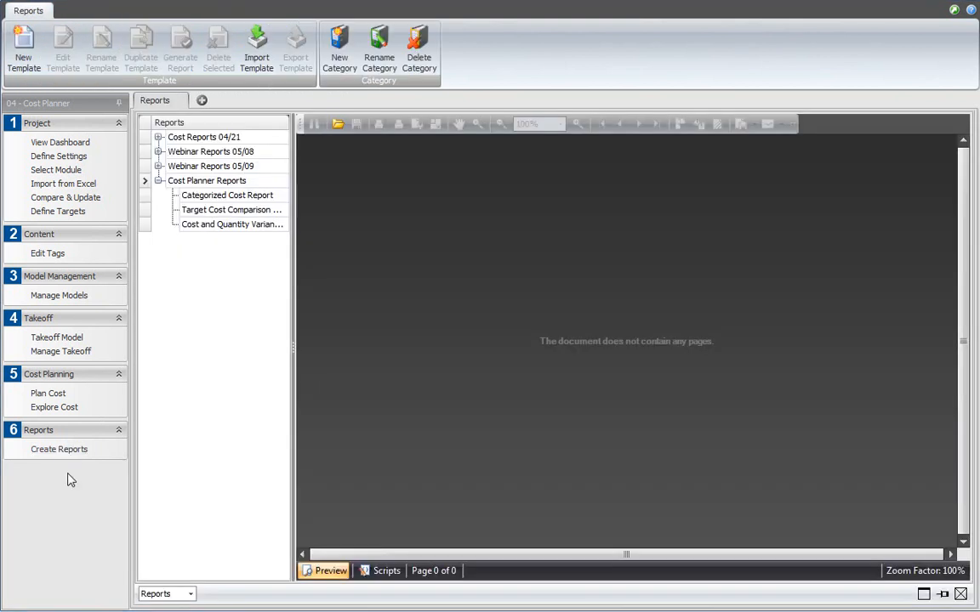
pyautogui.moveTo(58, 449)
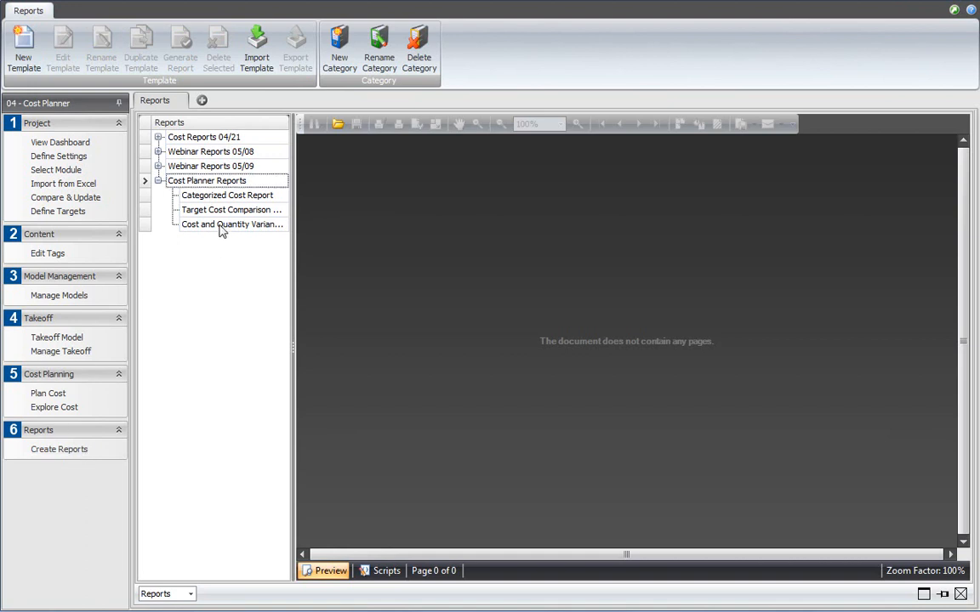
pyautogui.click(228, 211)
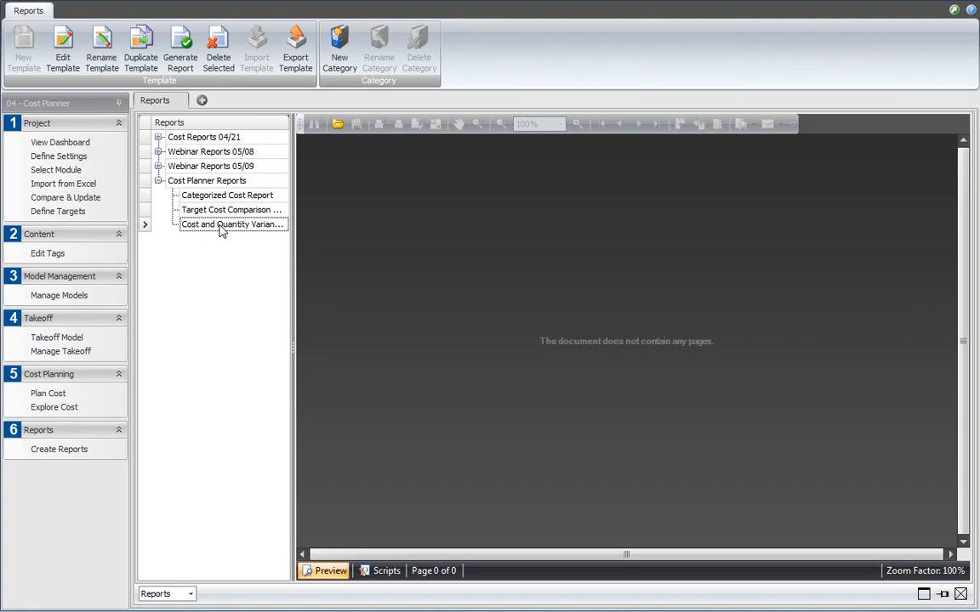
# Generate the report with Left Version 1_Baseline Version and Right Version 2_Adjusted Version, then submit
pyautogui.rightClick(229, 225)
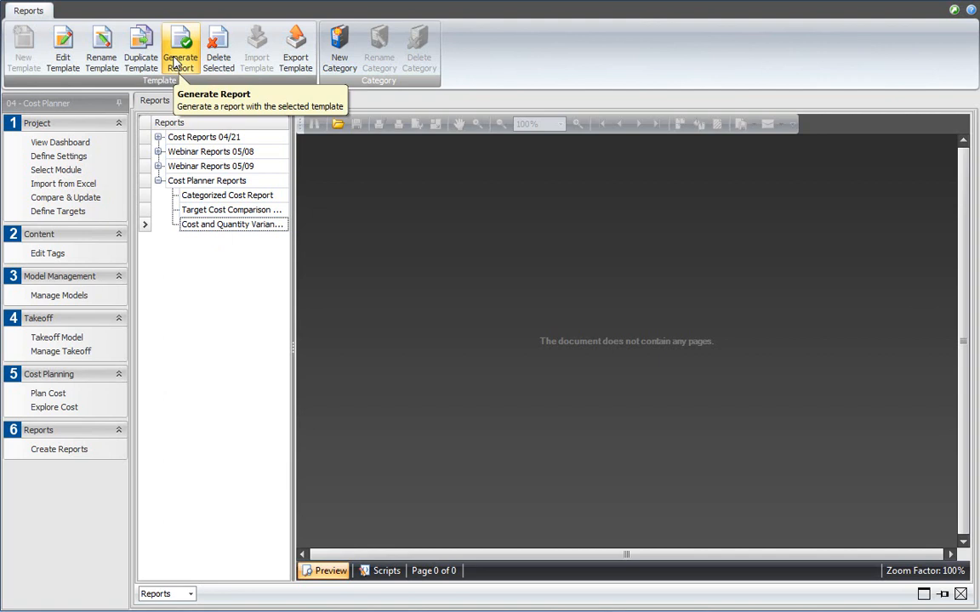
pyautogui.click(181, 48)
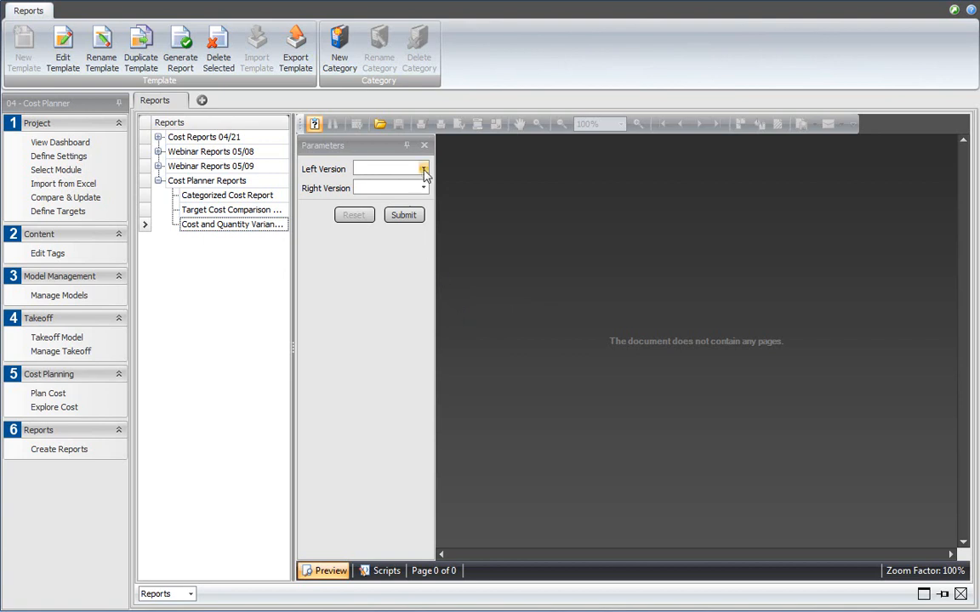
pyautogui.click(424, 168)
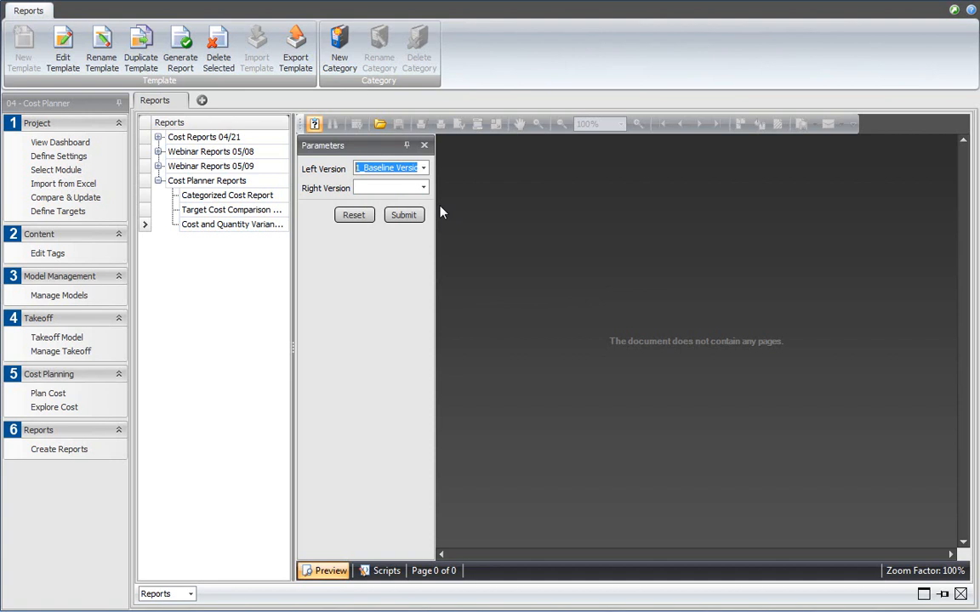
pyautogui.click(421, 187)
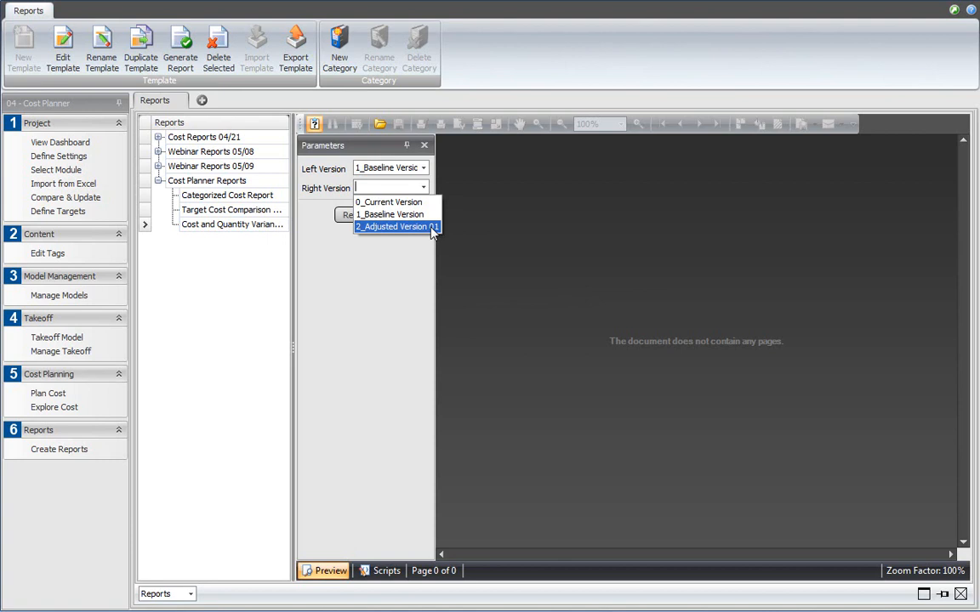
pyautogui.click(391, 226)
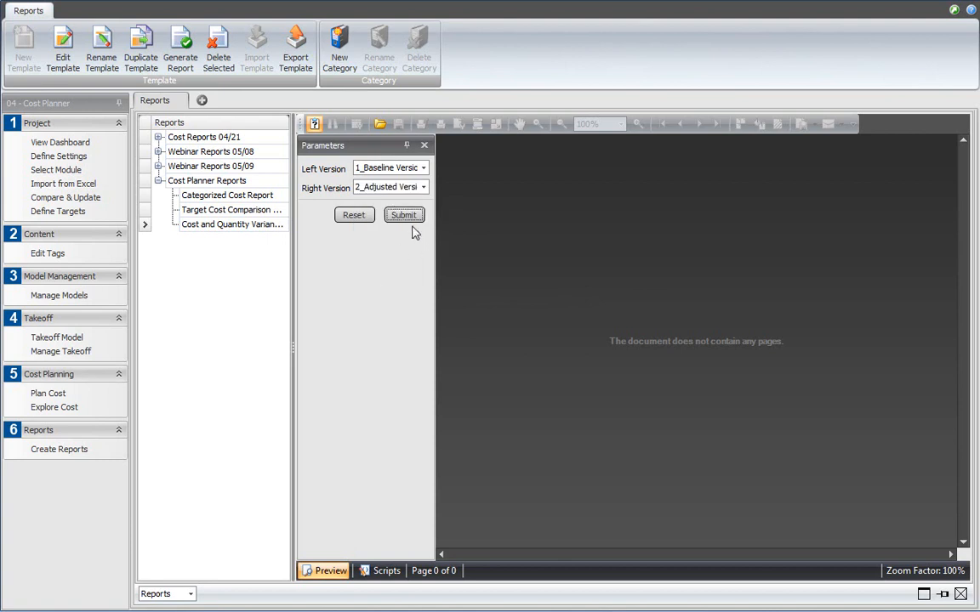
pyautogui.click(403, 214)
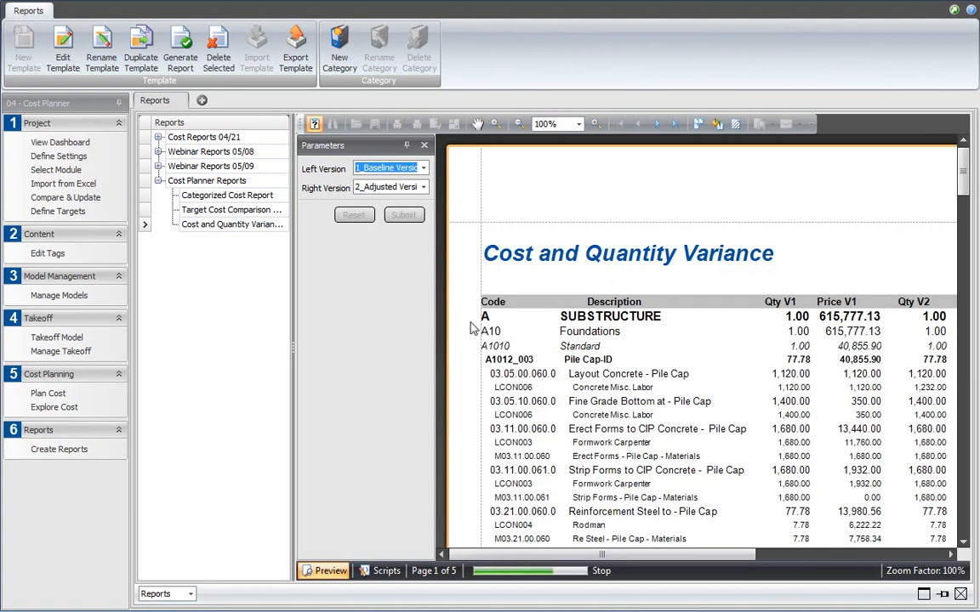
# Hide the Parameters pane and review the Qty Diff and Price Diff columns in the preview
pyautogui.click(403, 214)
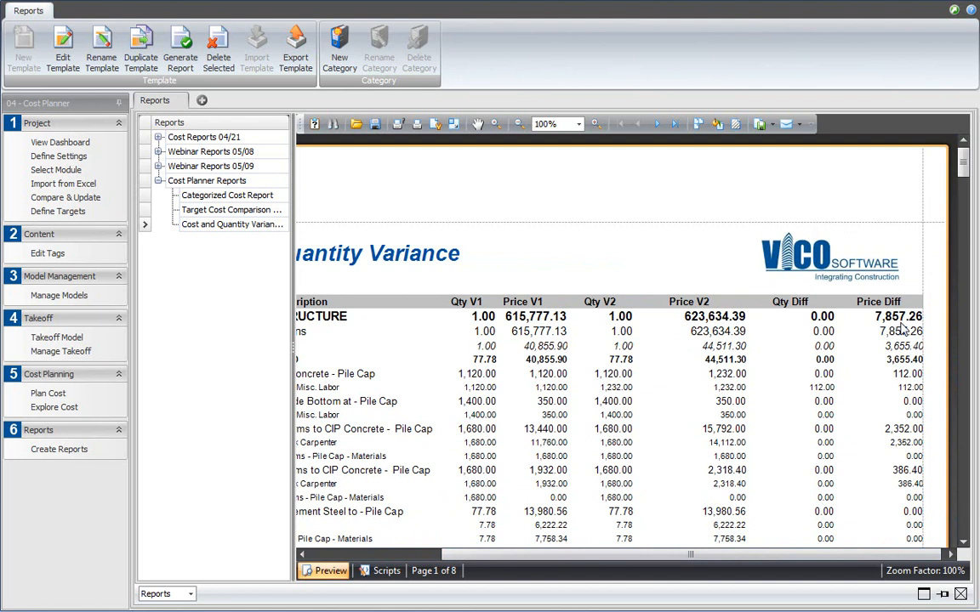
pyautogui.moveTo(775, 357)
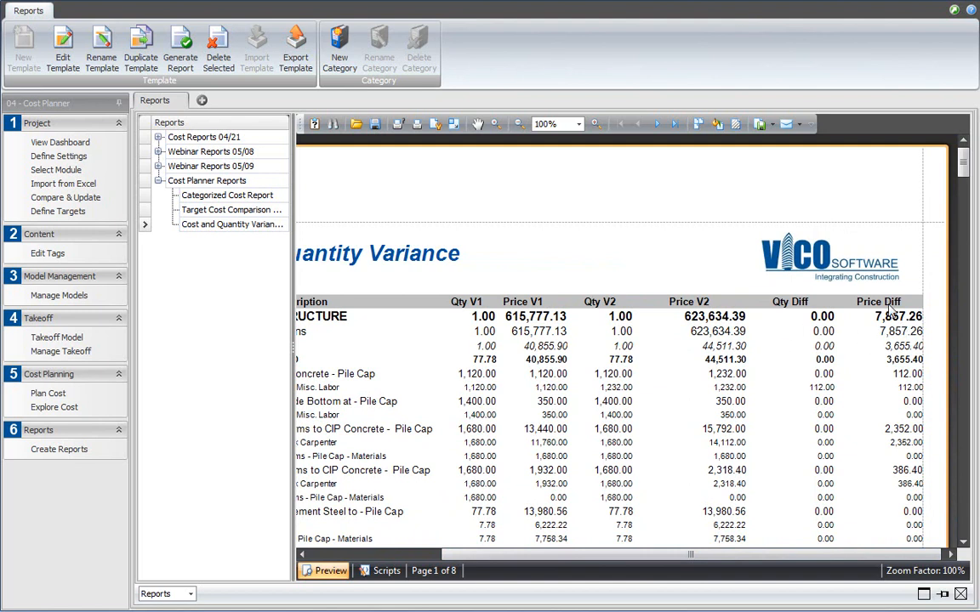
pyautogui.hscroll(-3)
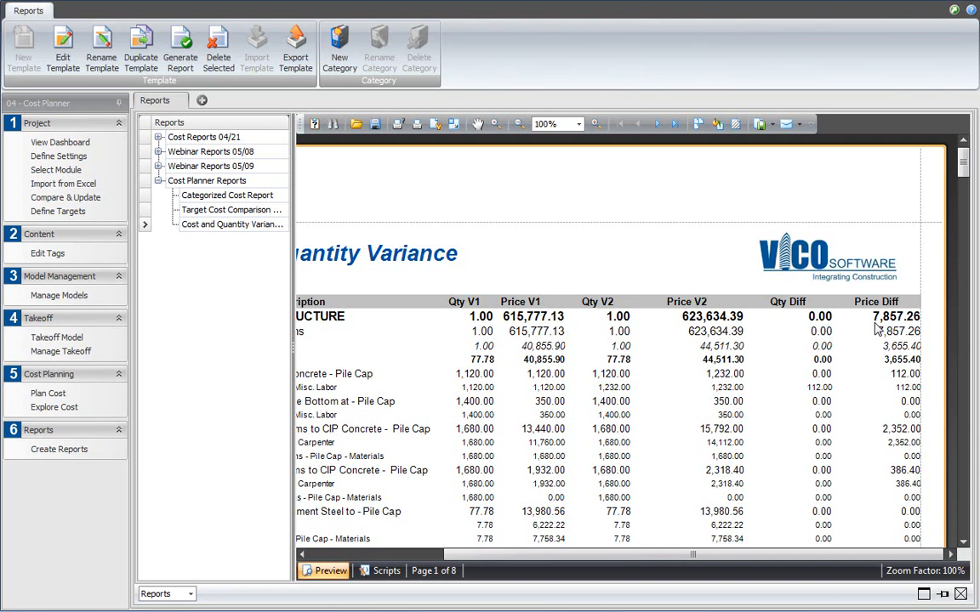
pyautogui.moveTo(833, 387)
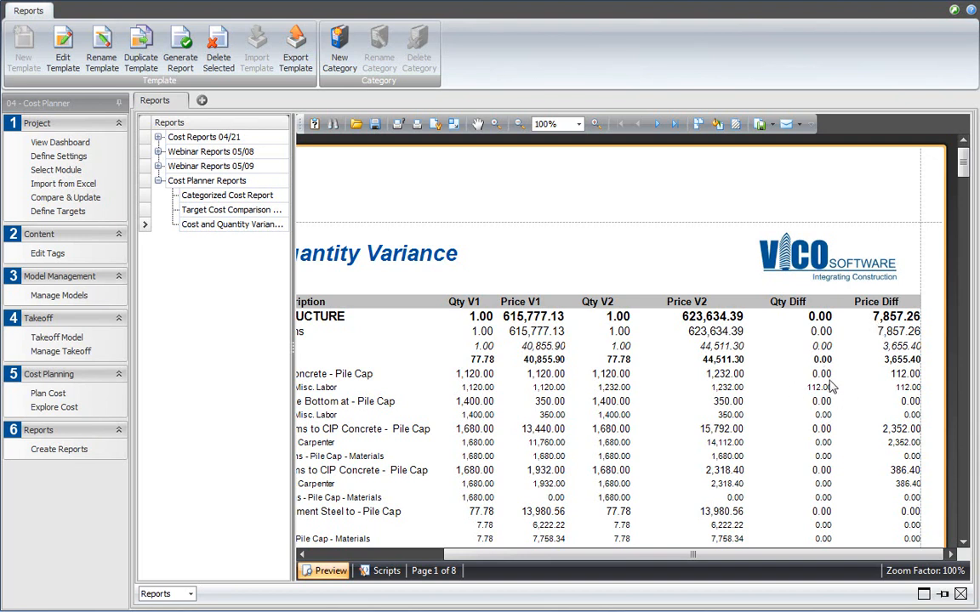
pyautogui.moveTo(830, 394)
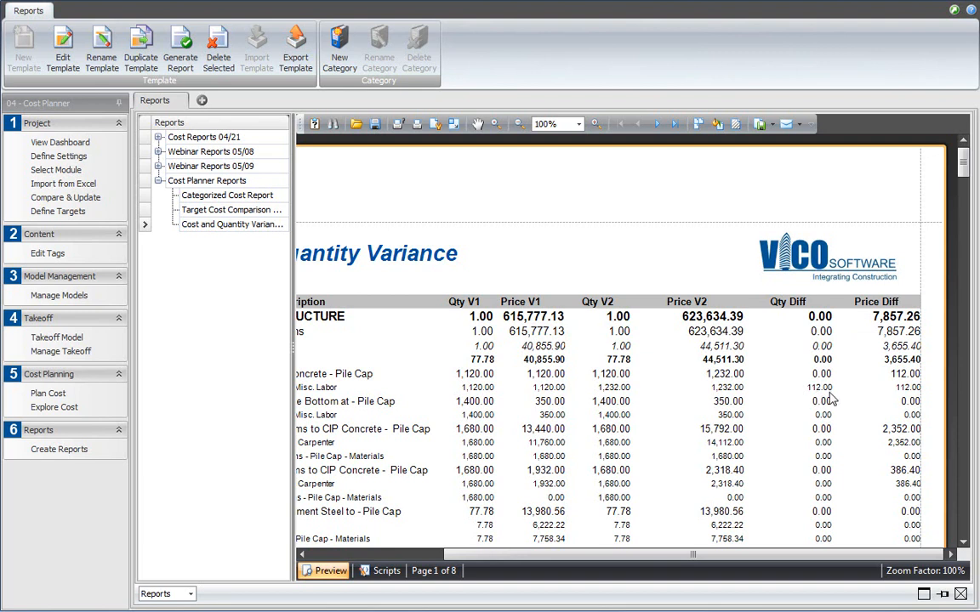
pyautogui.moveTo(830, 398)
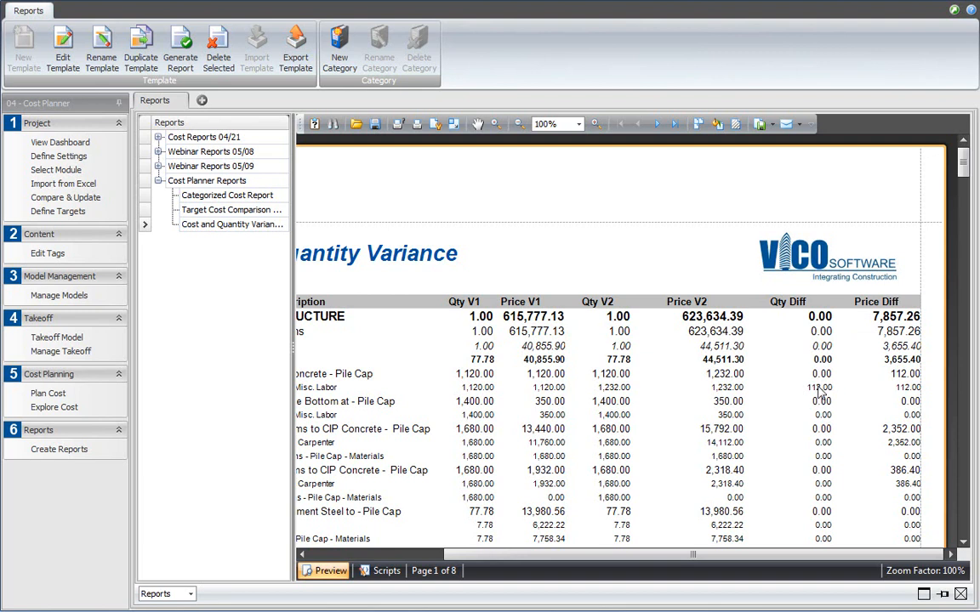